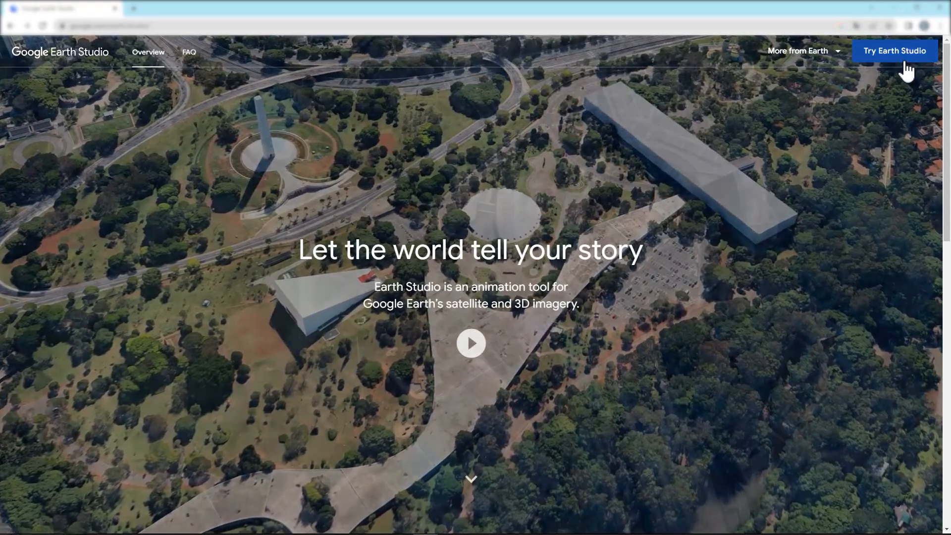
Step: Launch Earth Studio and start a blank project named City at 50 FPS
click(894, 51)
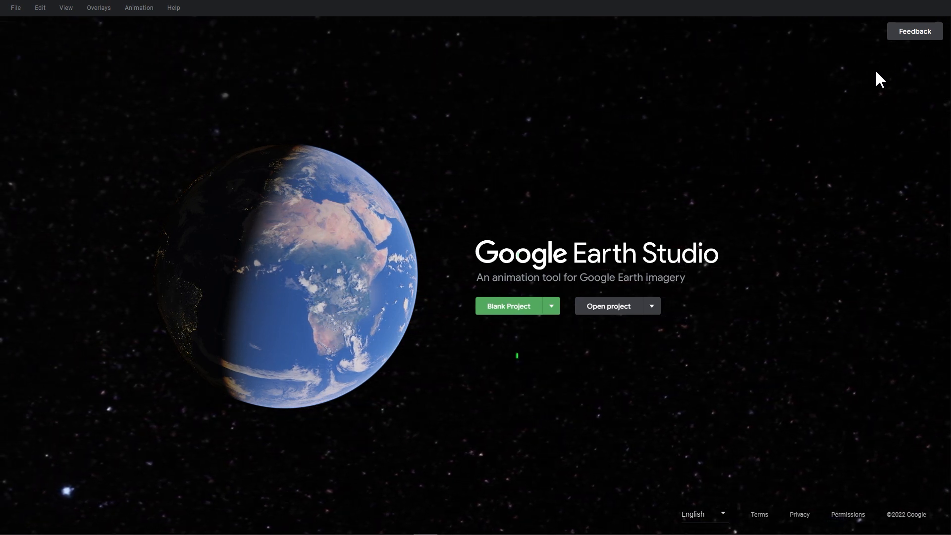
mouse_move(538, 322)
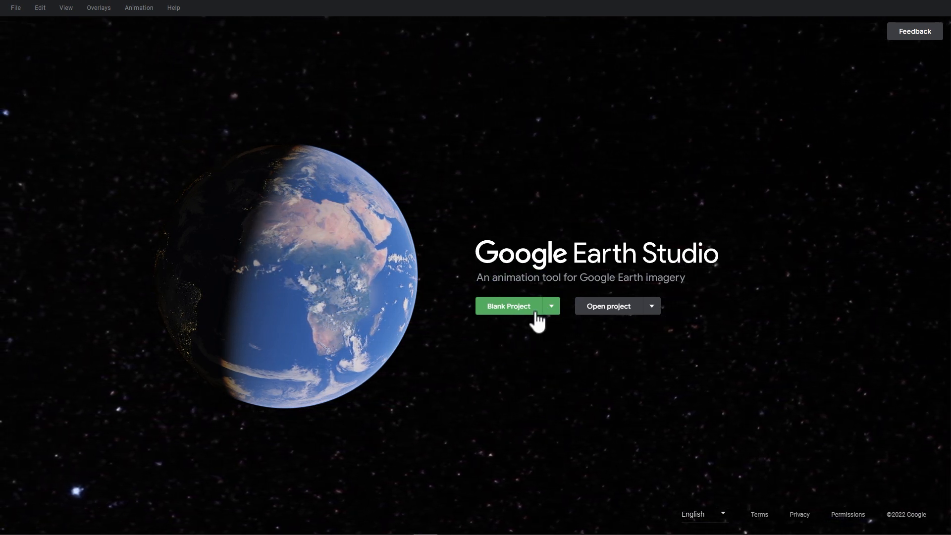
click(508, 306)
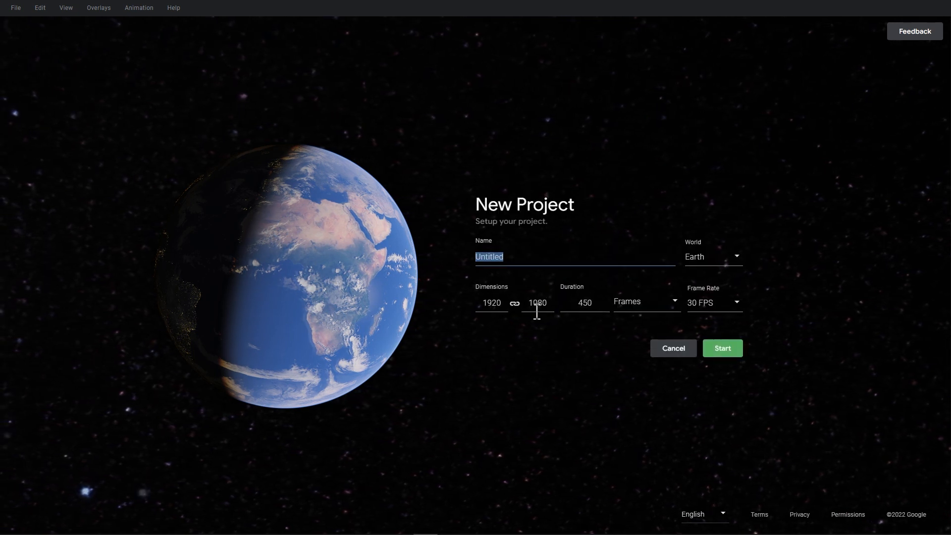
text(City)
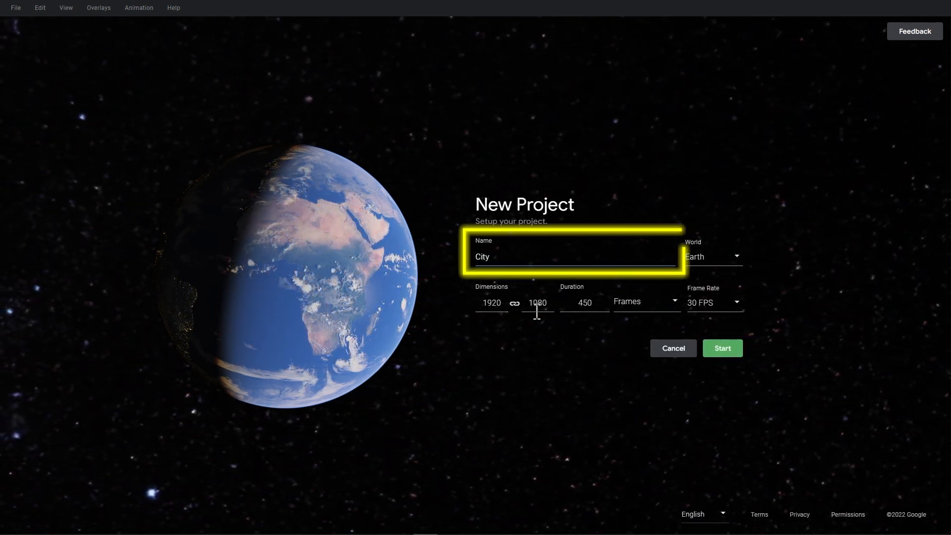
click(585, 303)
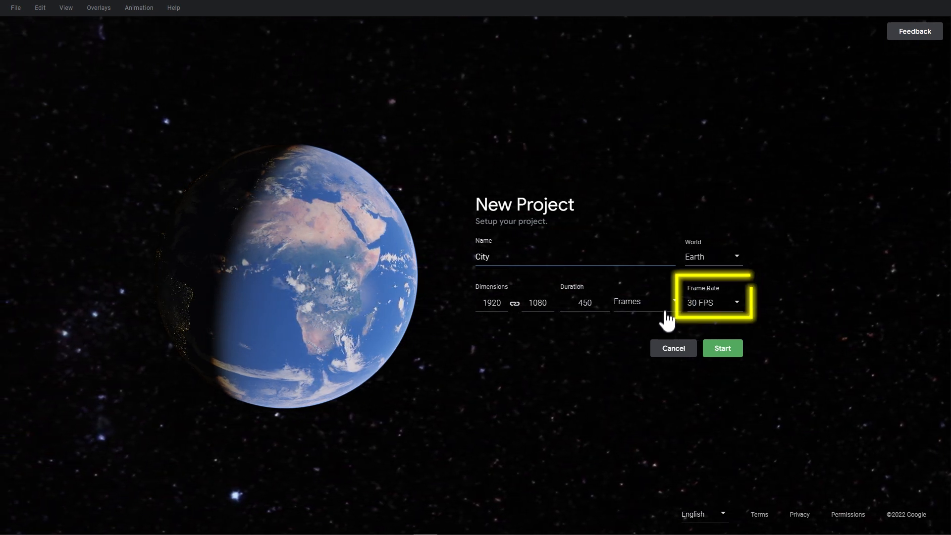
click(713, 302)
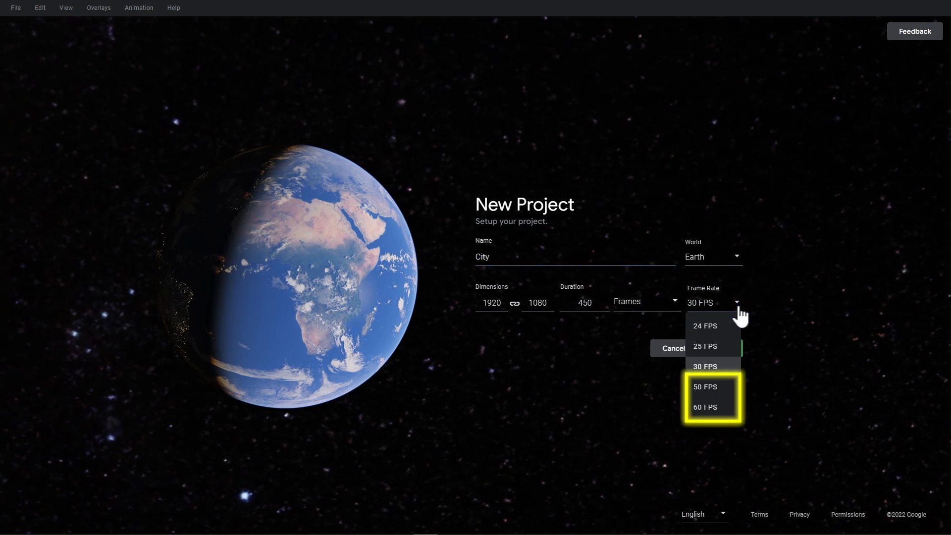
click(705, 387)
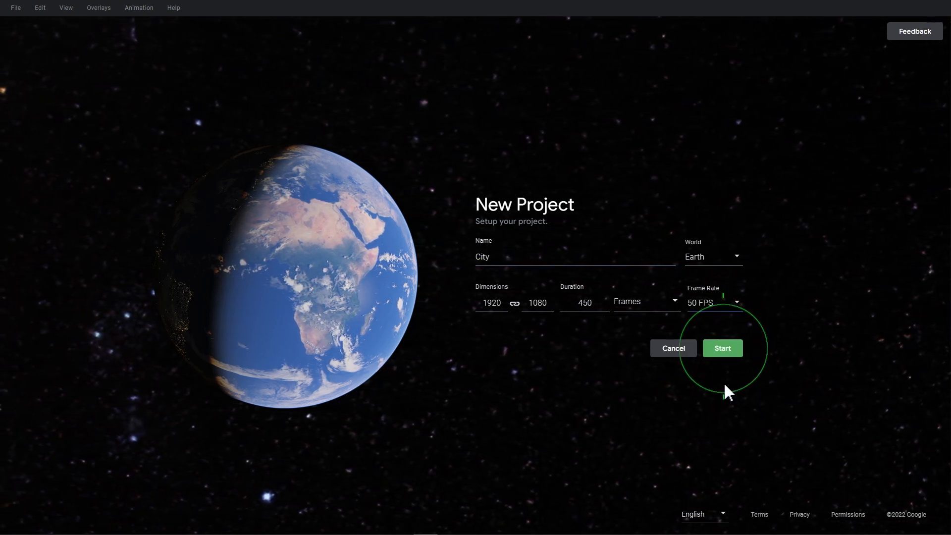
click(722, 348)
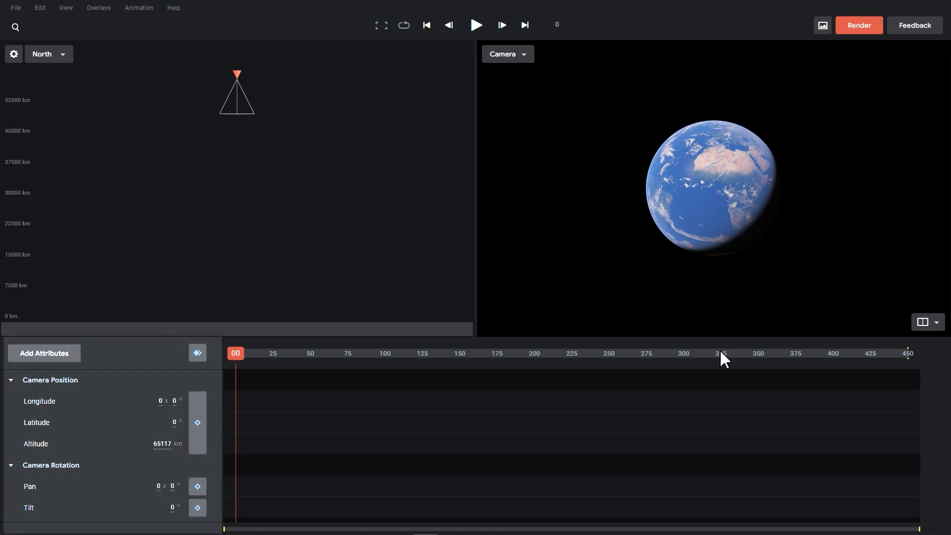
mouse_move(724, 313)
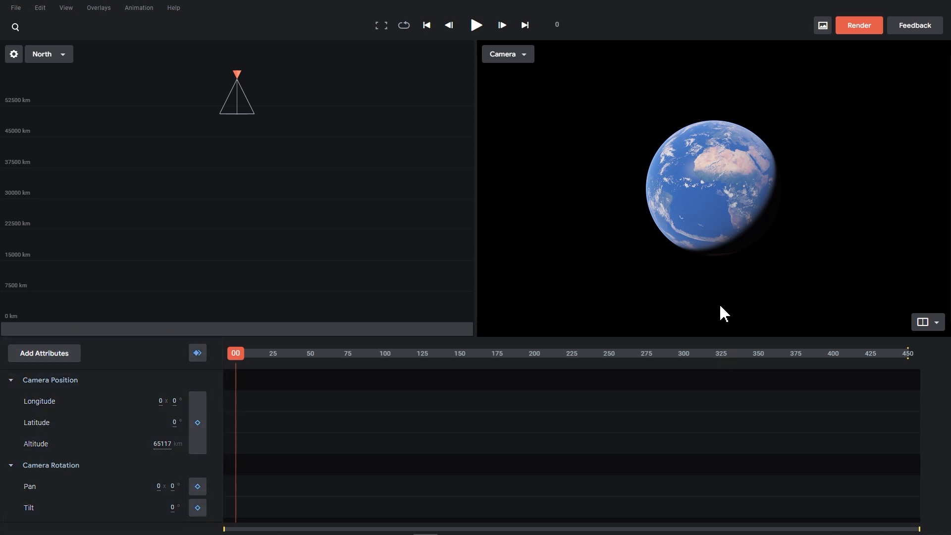
Step: Toggle keyframing for all camera attributes on and back off
click(197, 354)
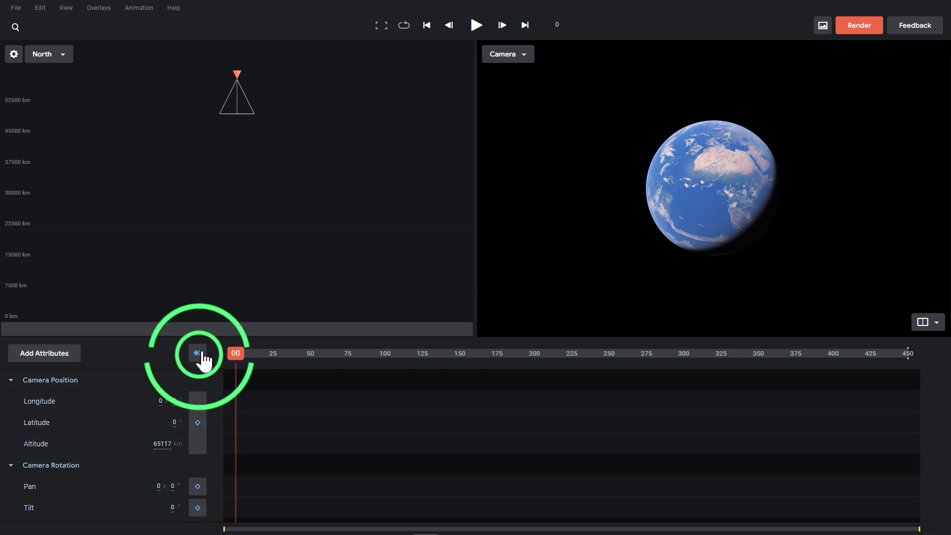
click(196, 353)
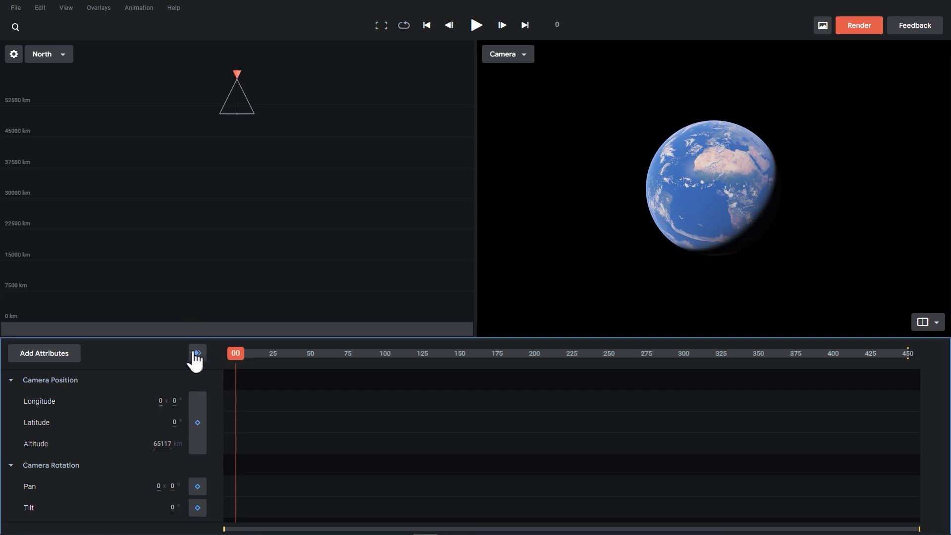
mouse_move(182, 357)
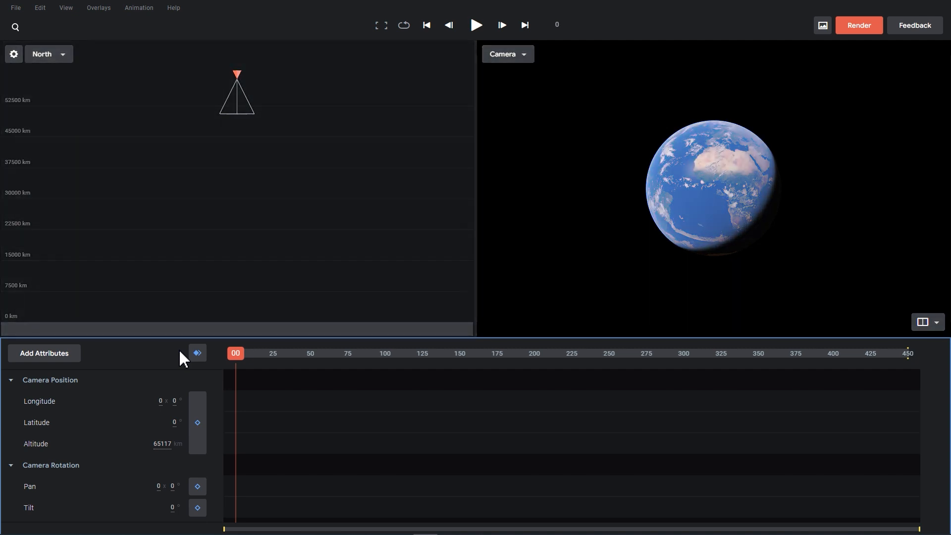
click(47, 54)
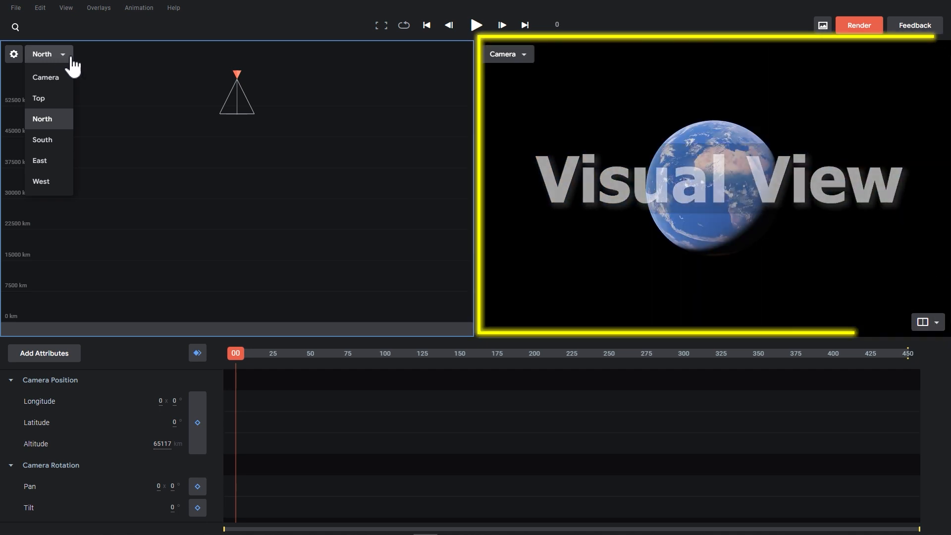
Step: Cycle the left viewport through Top, North, South and East views, ending on Top
click(38, 99)
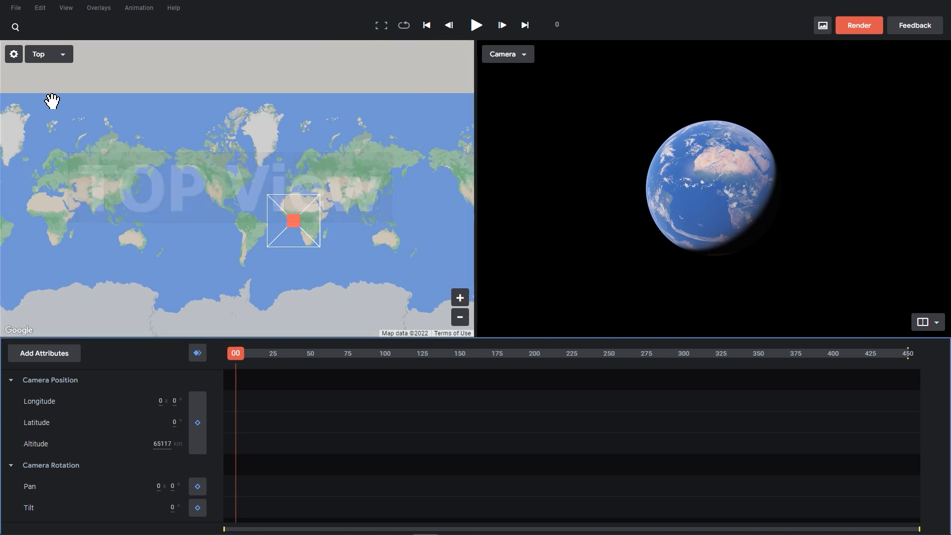
click(48, 54)
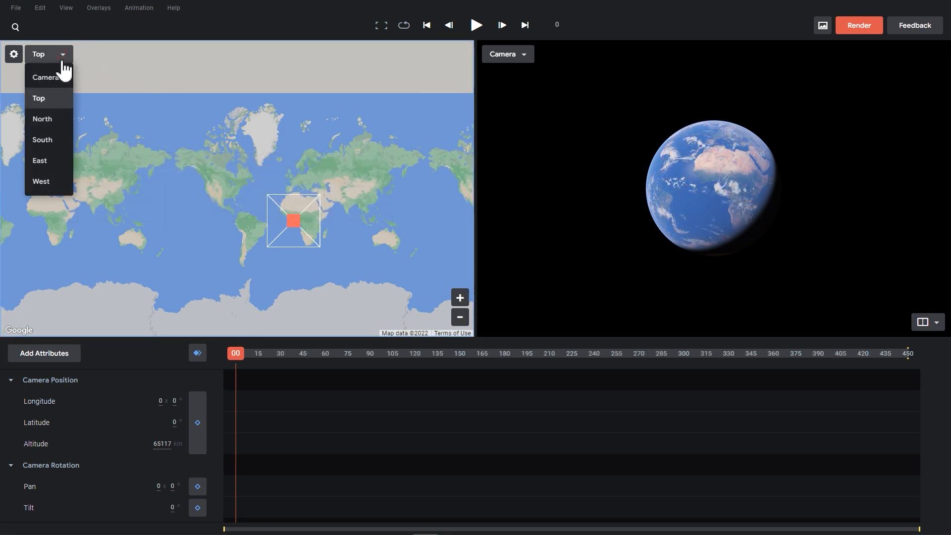
click(42, 119)
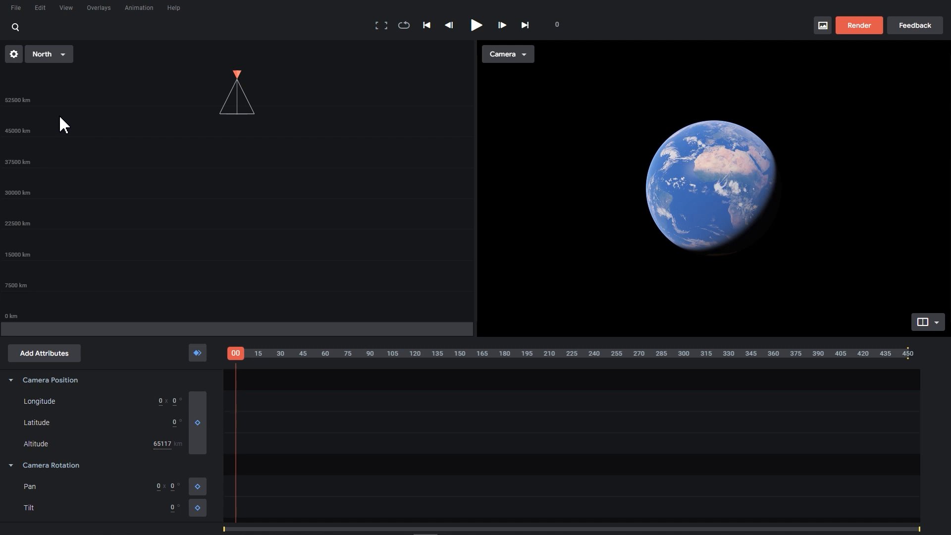
click(49, 54)
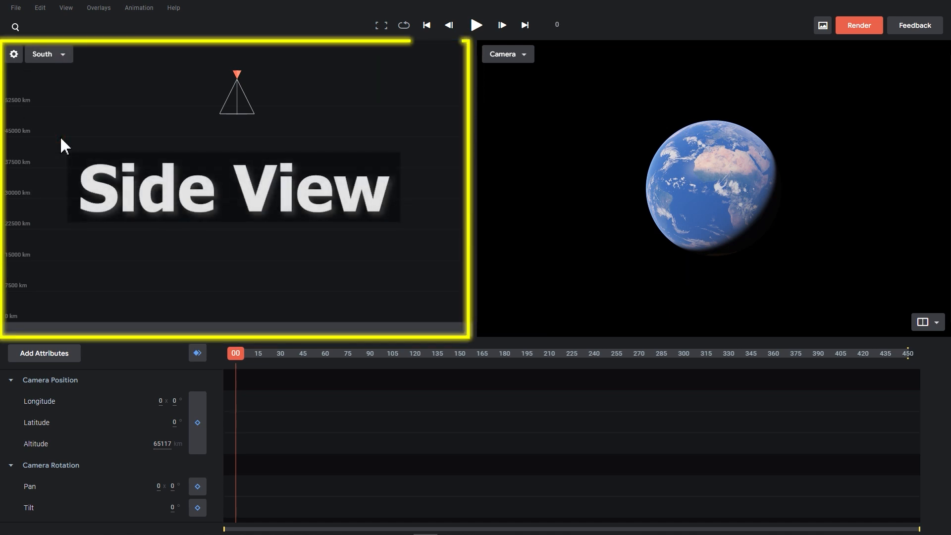
click(48, 54)
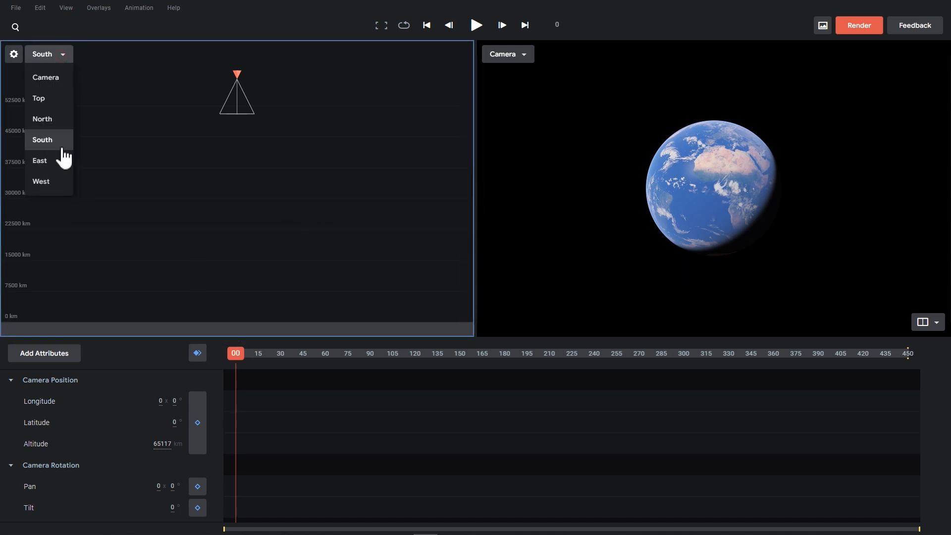
click(39, 161)
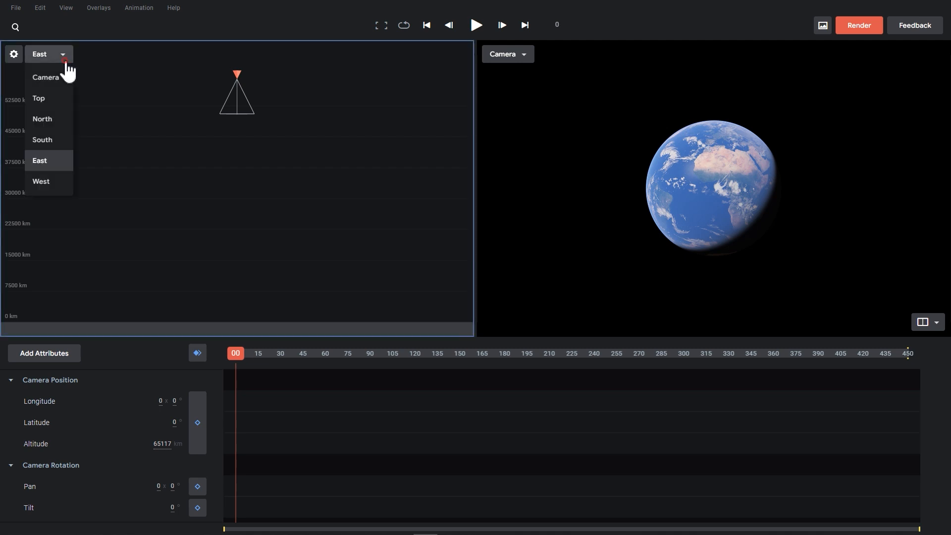
click(38, 97)
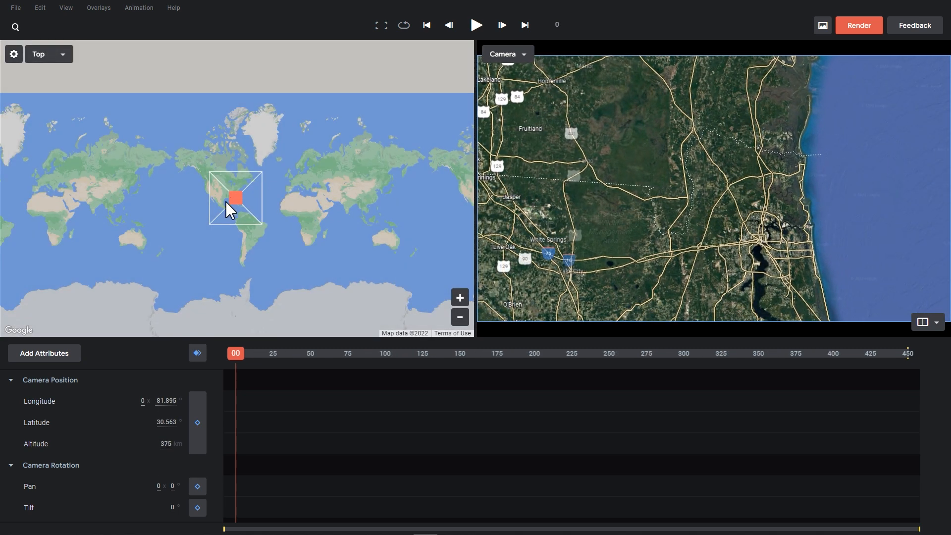
Step: Rotate the camera heading, then search for 'Times Square, Manhattan, NY, USA'
drag(235, 198, 232, 194)
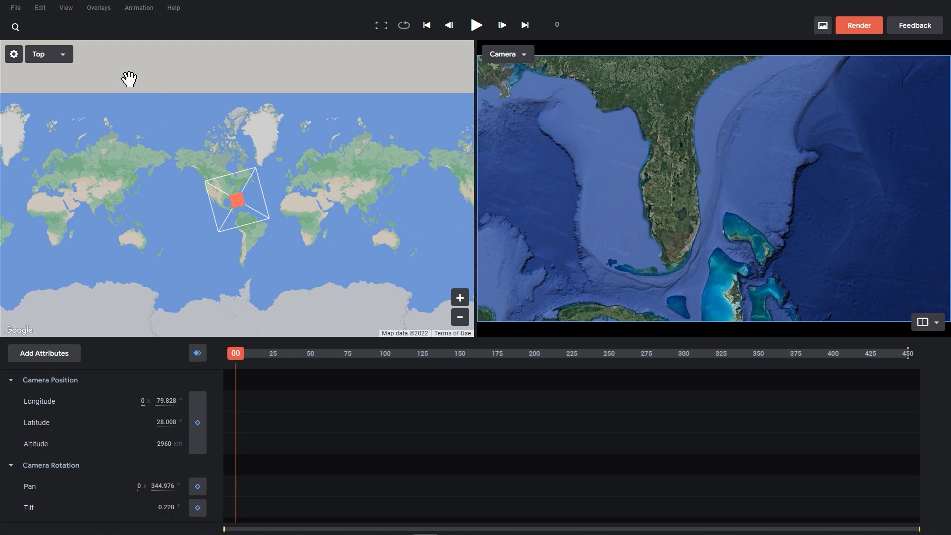
click(15, 27)
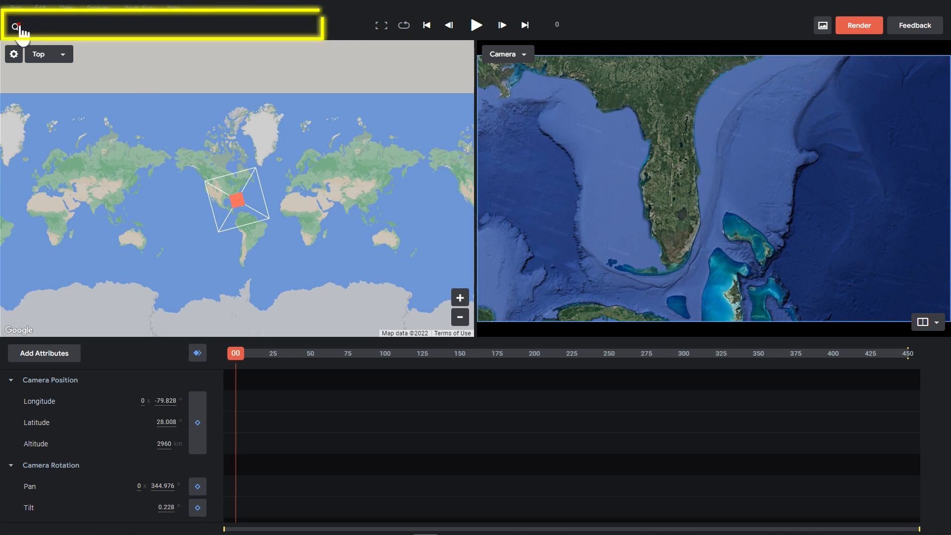
text(Times Square, Manhattan, NY, USA)
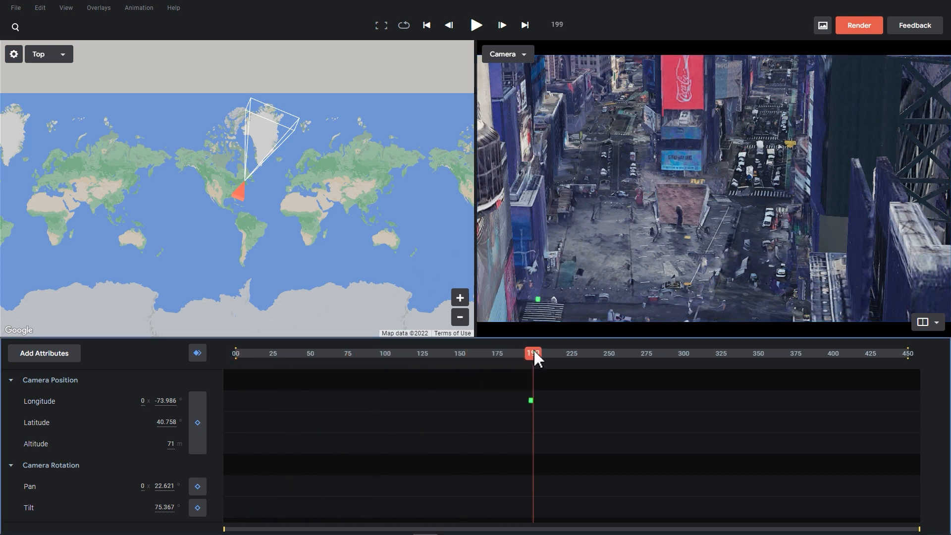
Step: Keyframe all camera attributes at frame 200 and set the plaza as camera target
click(500, 25)
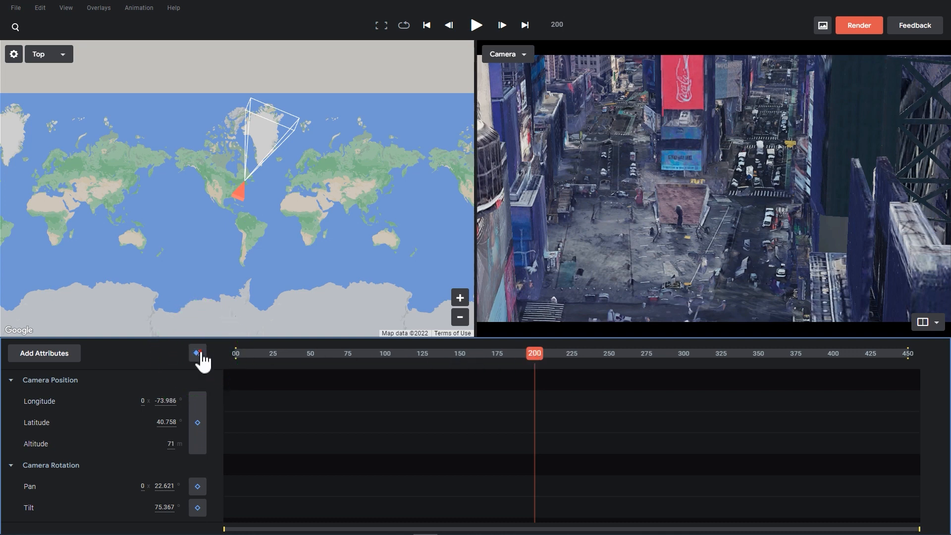
click(197, 353)
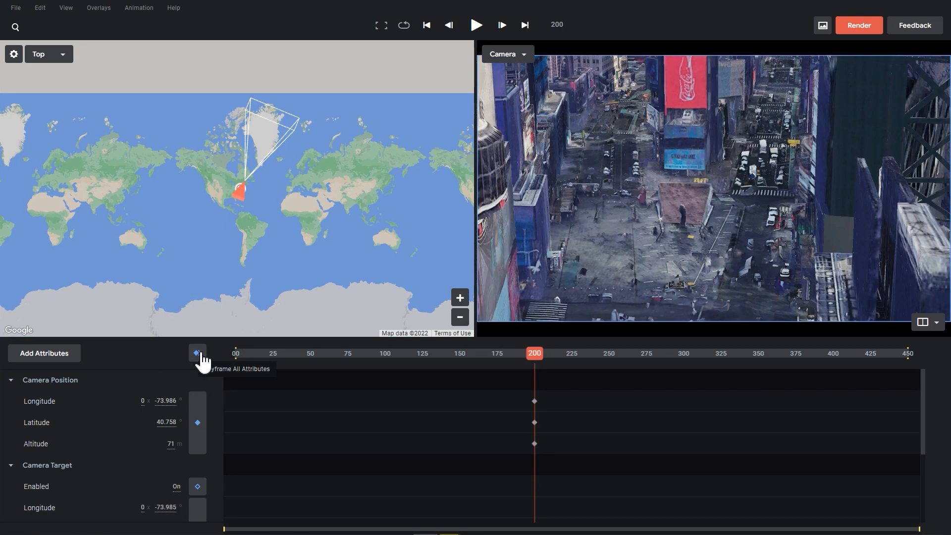
mouse_move(683, 203)
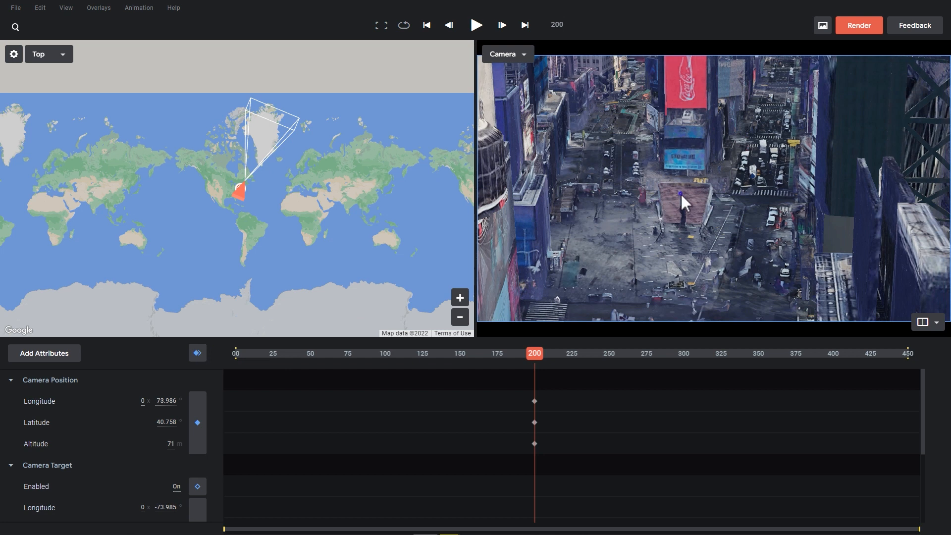
right_click(682, 200)
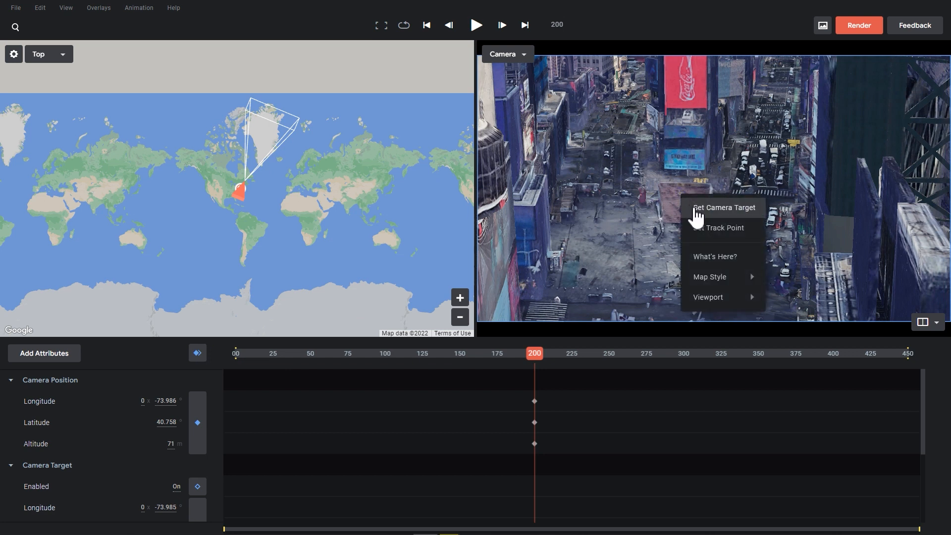
click(722, 207)
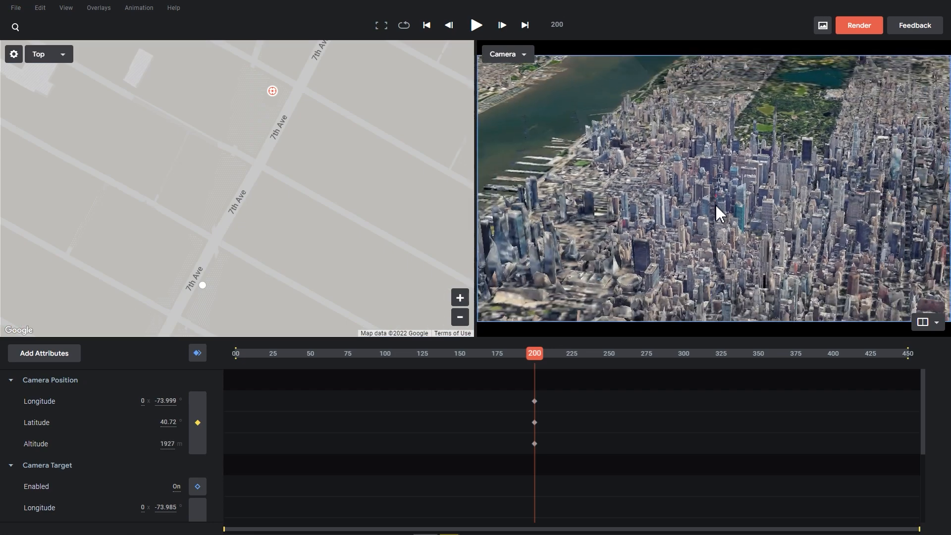
Step: Play from frame 0, pause at frame 118, check the North profile view, then swap panes back
click(426, 25)
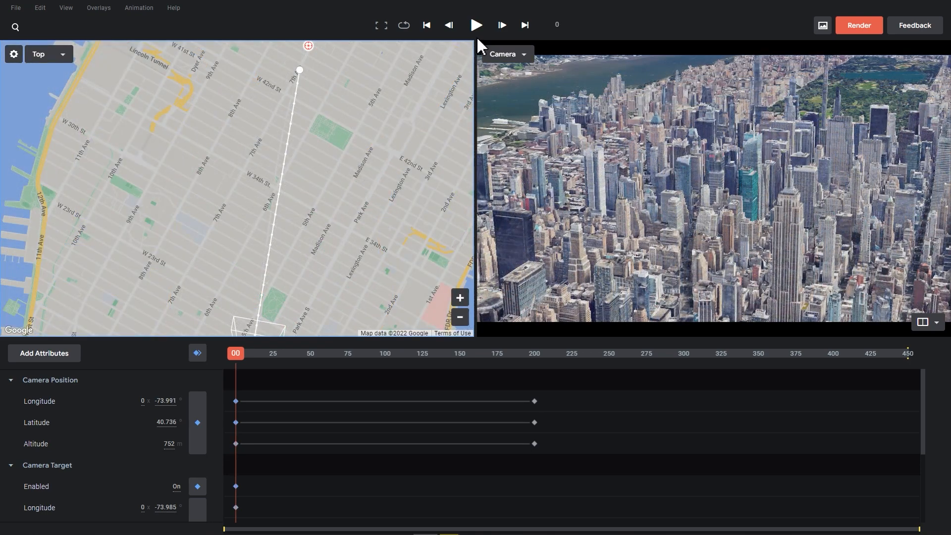
click(477, 25)
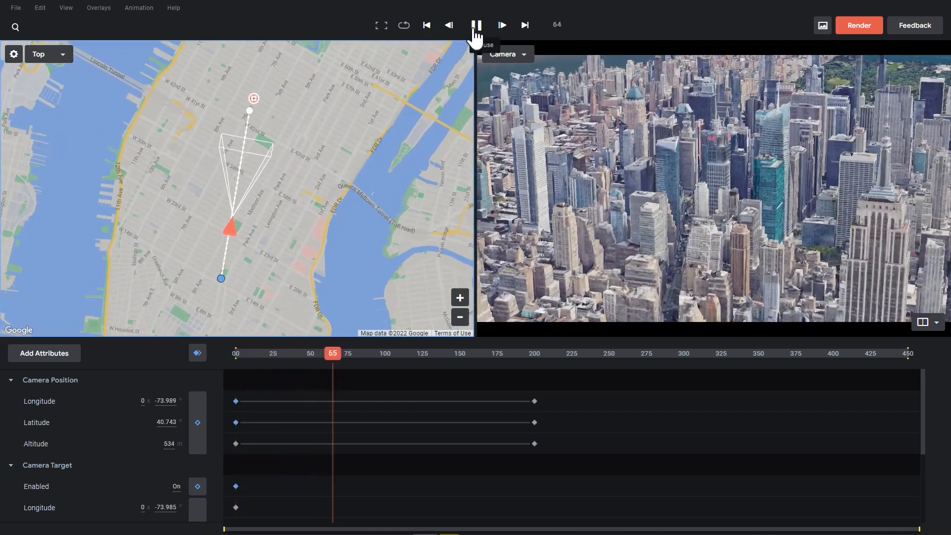
click(502, 25)
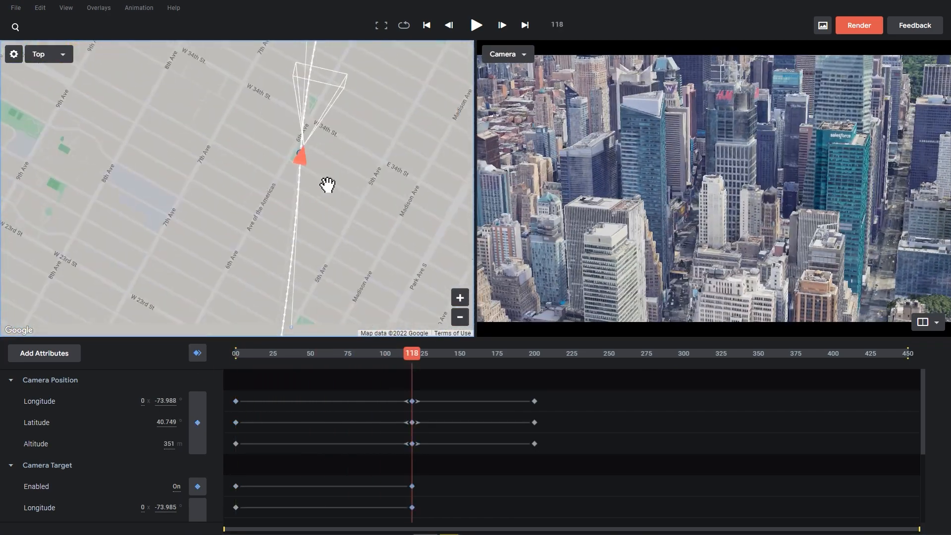
click(48, 54)
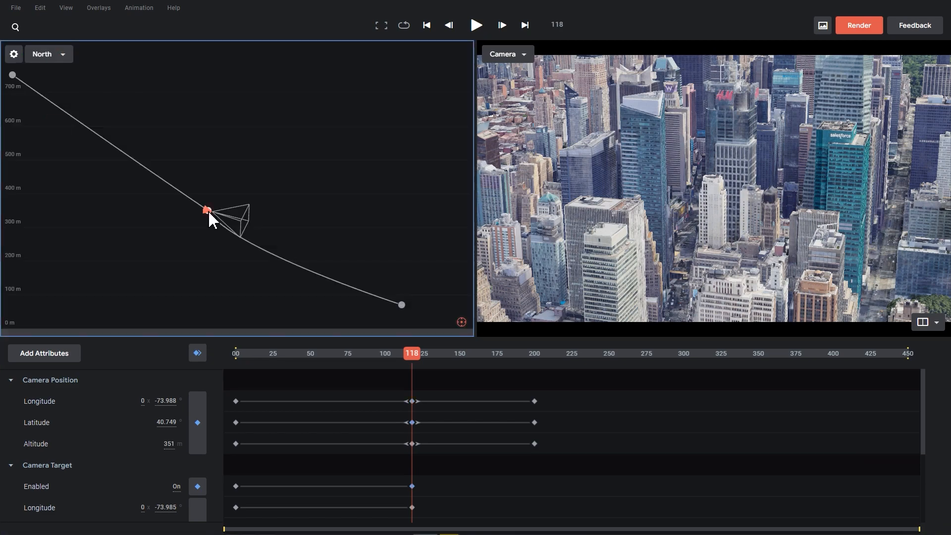
click(922, 322)
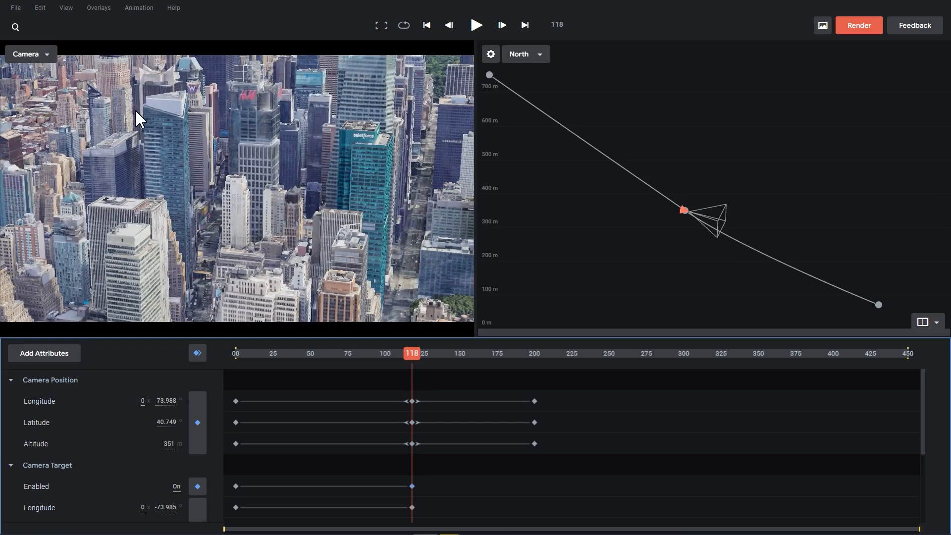
click(477, 25)
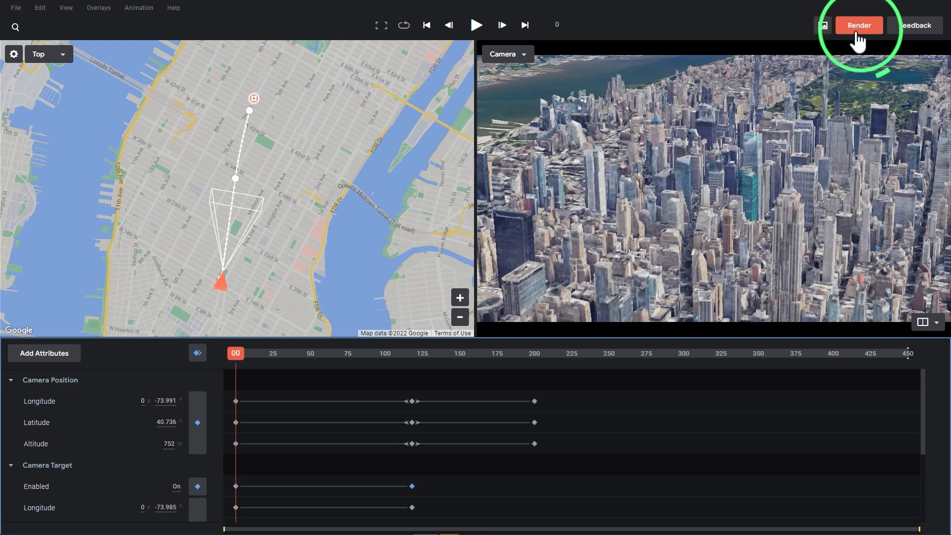
Step: Submit the City animation for rendering as a Video (.mp4)
click(858, 25)
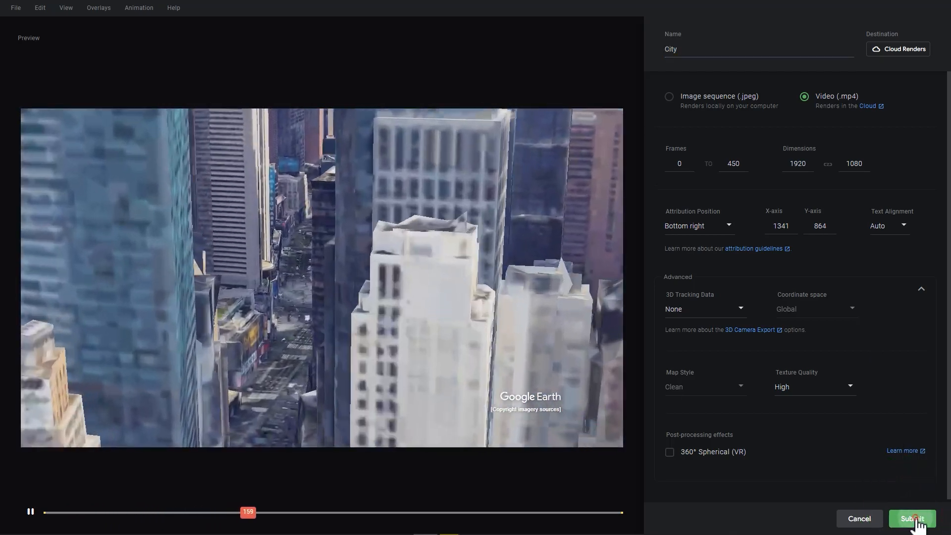
click(912, 519)
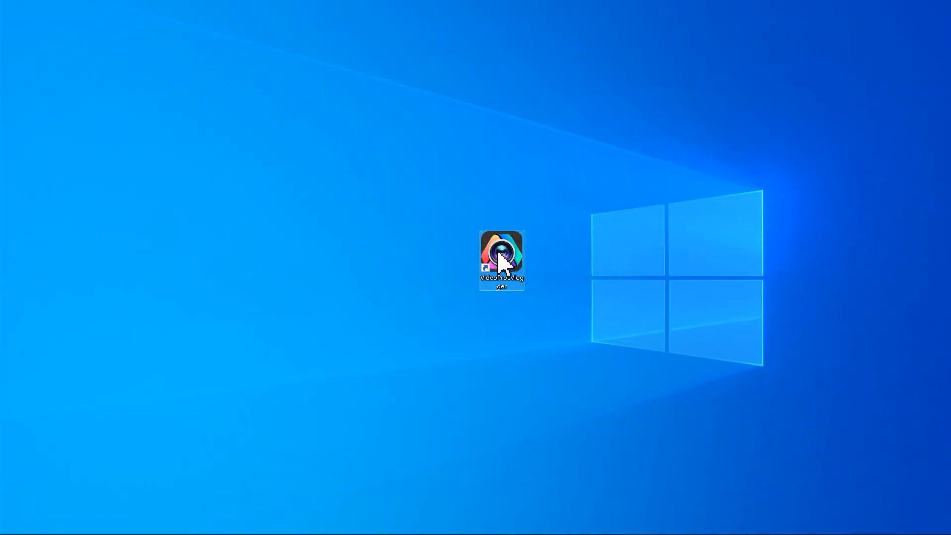
Step: Open VideoProc Vlogger, select the bridge, aerial and Times Square clips, and browse transitions
double_click(502, 254)
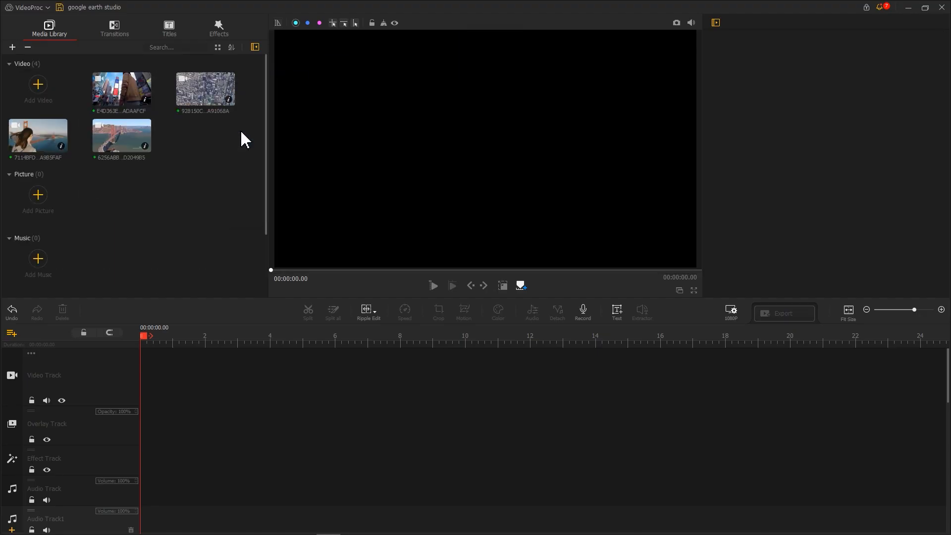
mouse_move(229, 137)
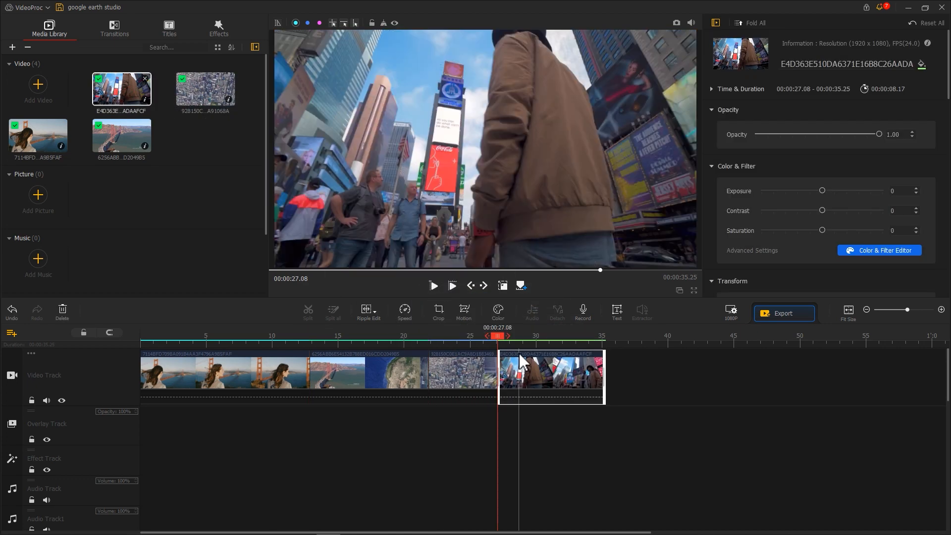
click(200, 376)
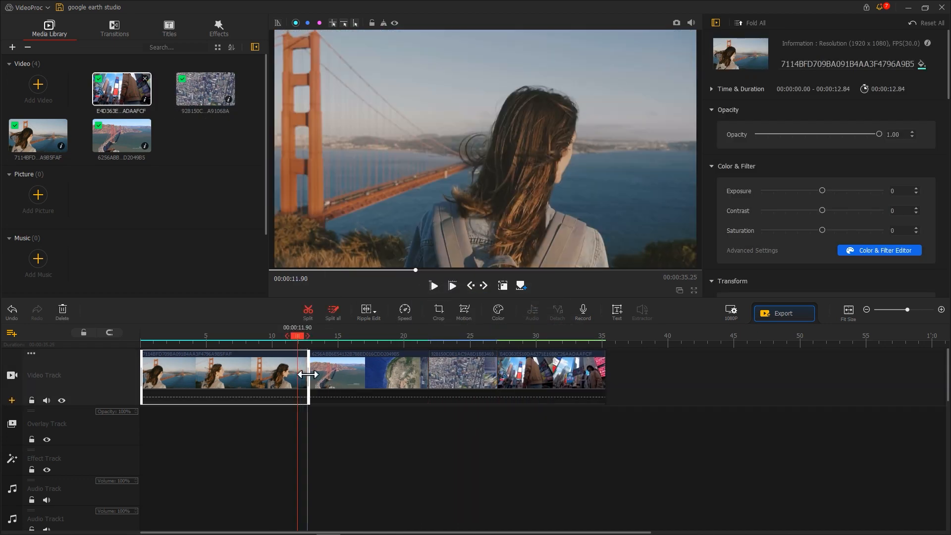
click(258, 373)
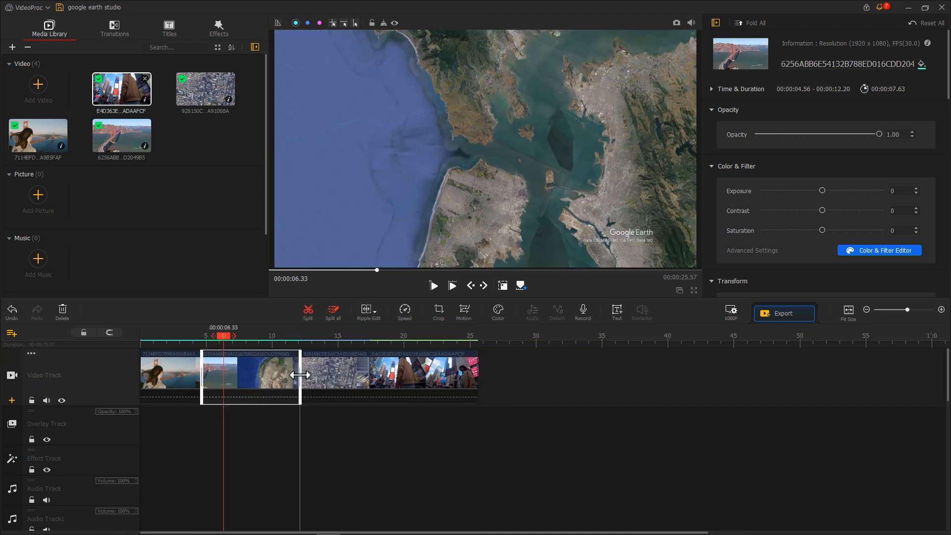
click(302, 372)
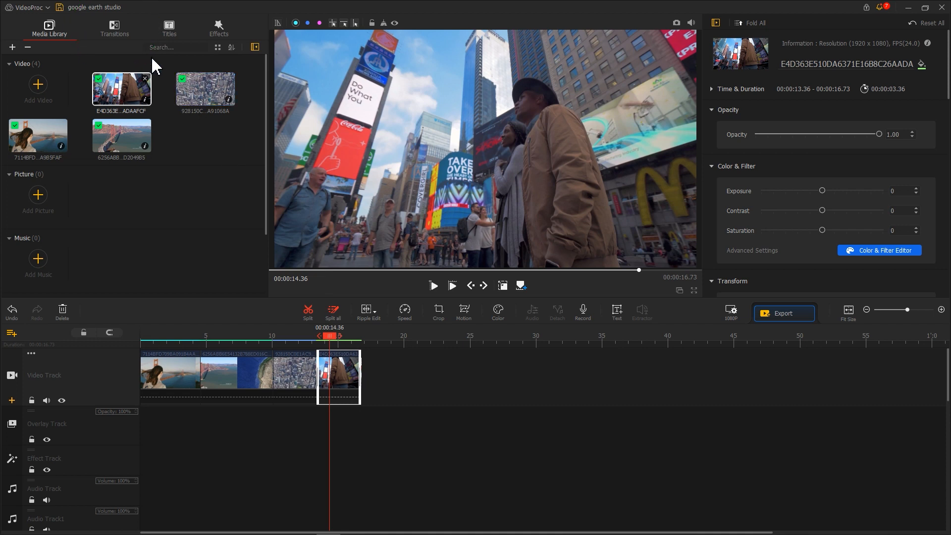
click(114, 28)
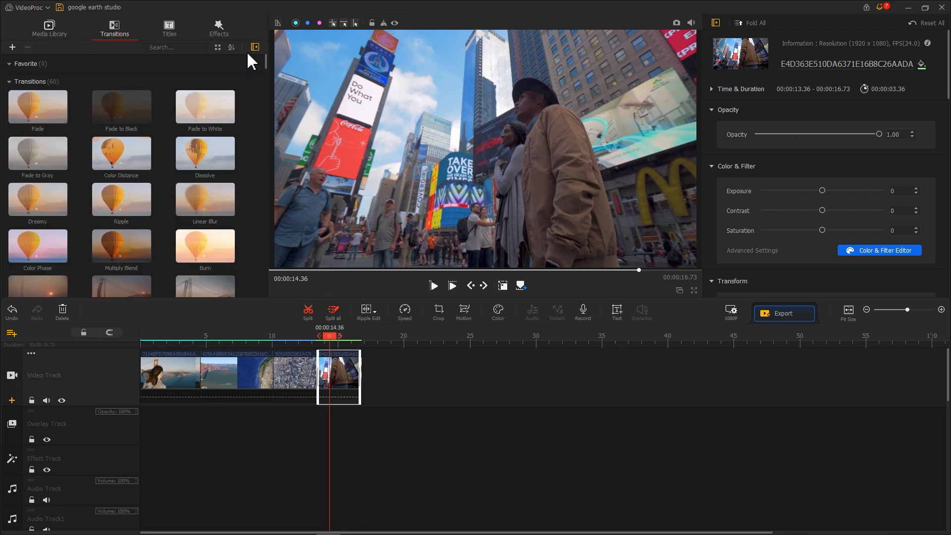
scroll(down, 3)
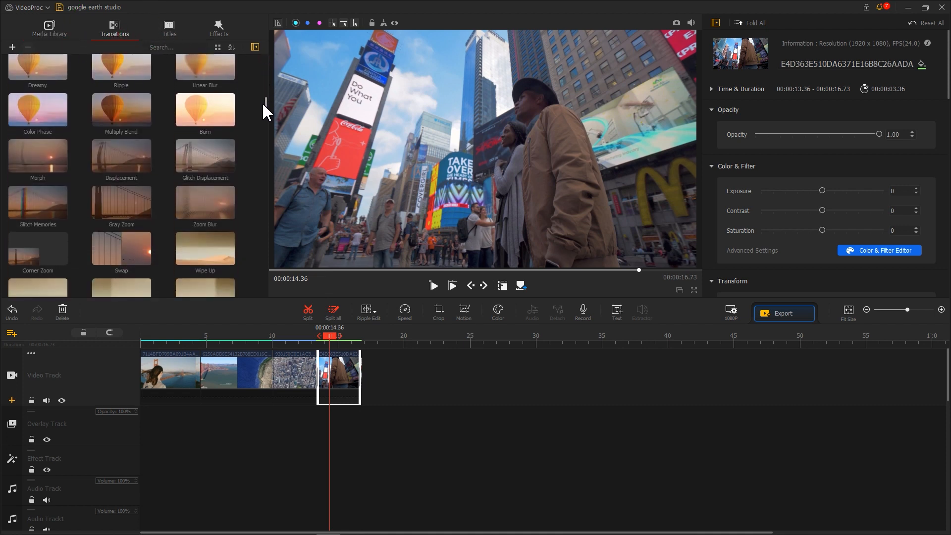